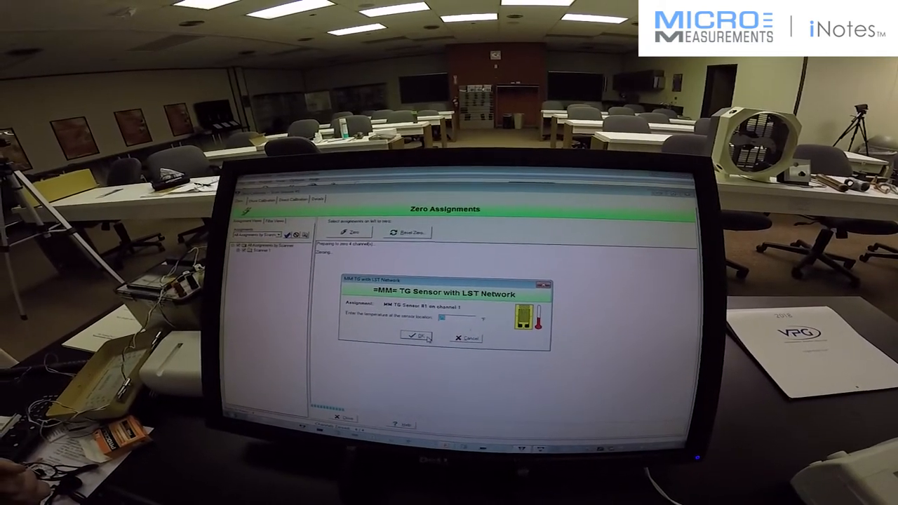
# - Accept the TG sensor temperature to finish zeroing, then start shunt calibration
pyautogui.click(414, 338)
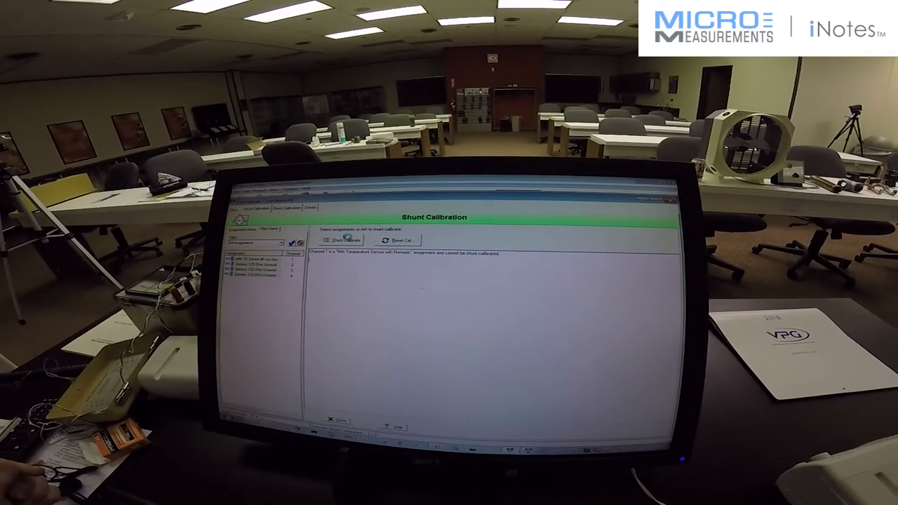
pyautogui.click(343, 243)
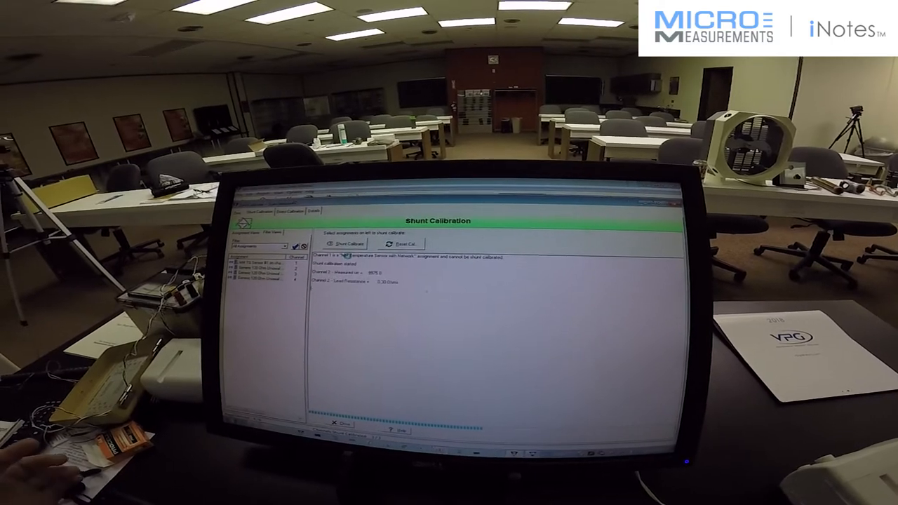